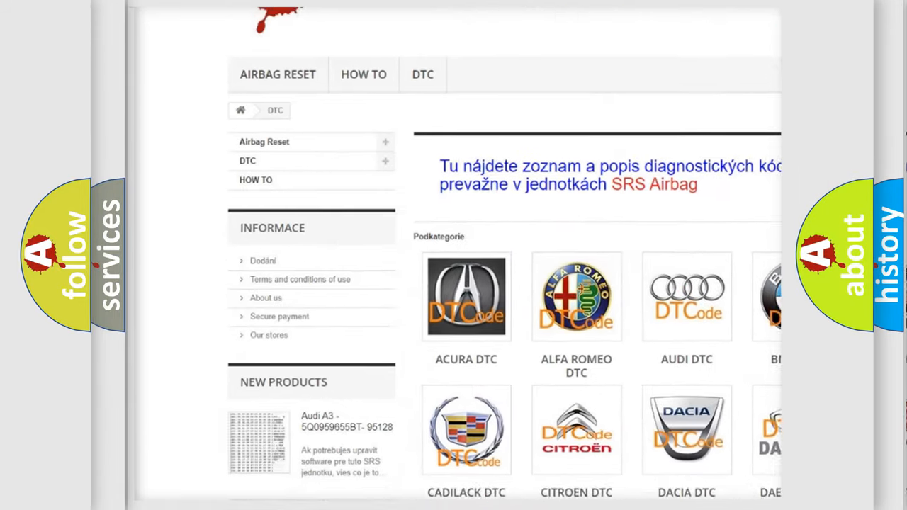
scroll("down", 3)
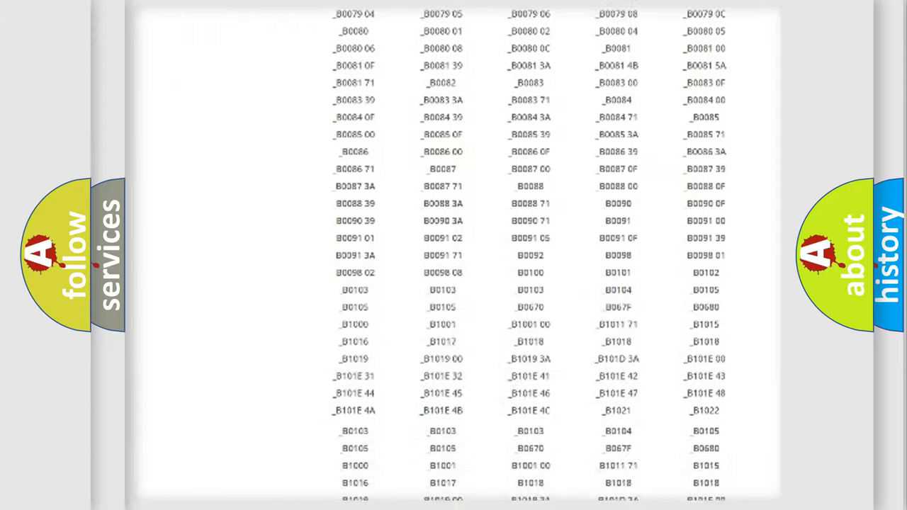
scroll("up", 3)
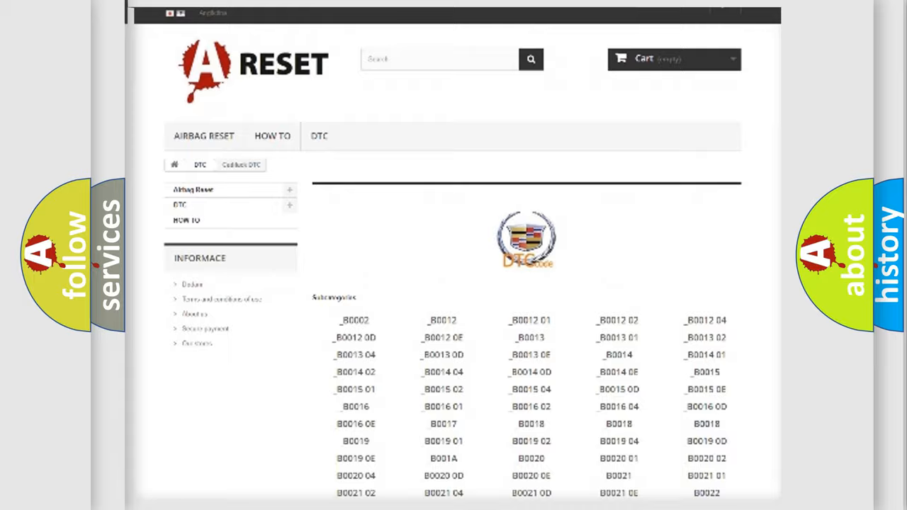